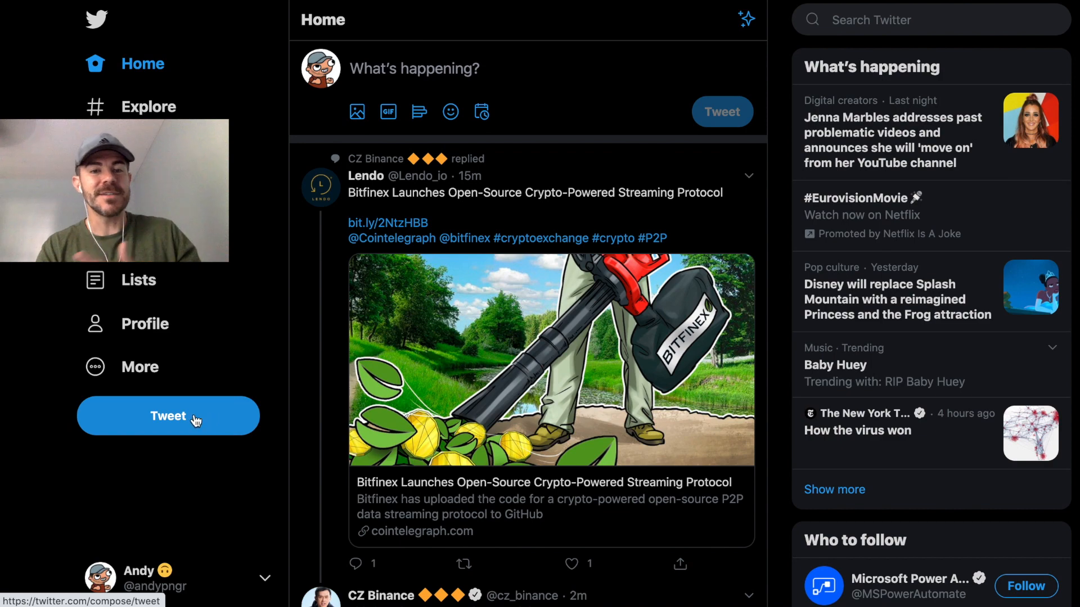
# Compose a new tweet reading "This is a scheduled tweet.".
pyautogui.click(168, 416)
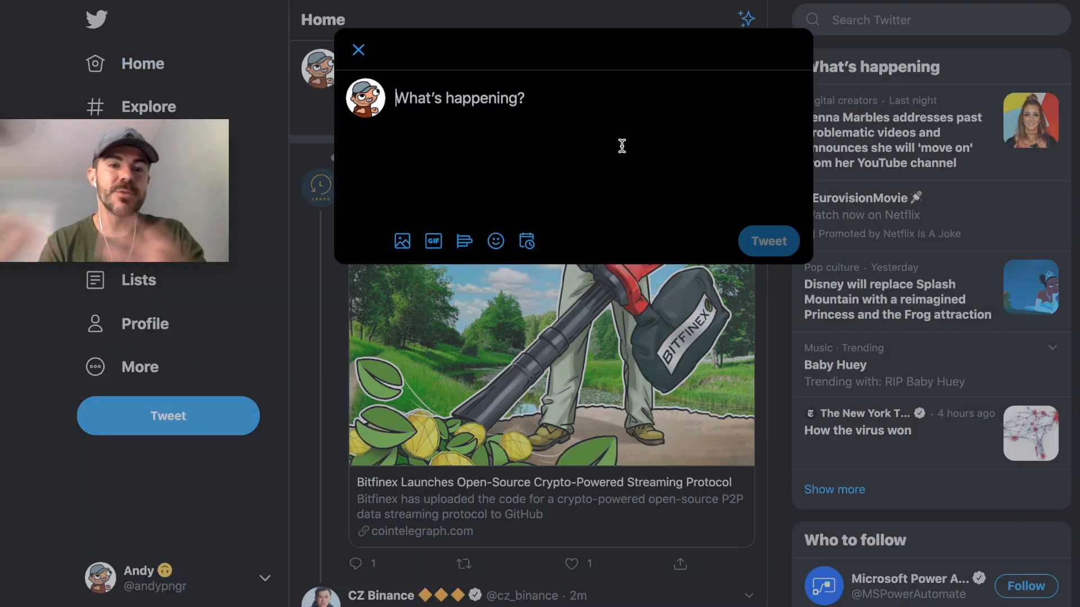
pyautogui.write('This is a scheduled tweet.')
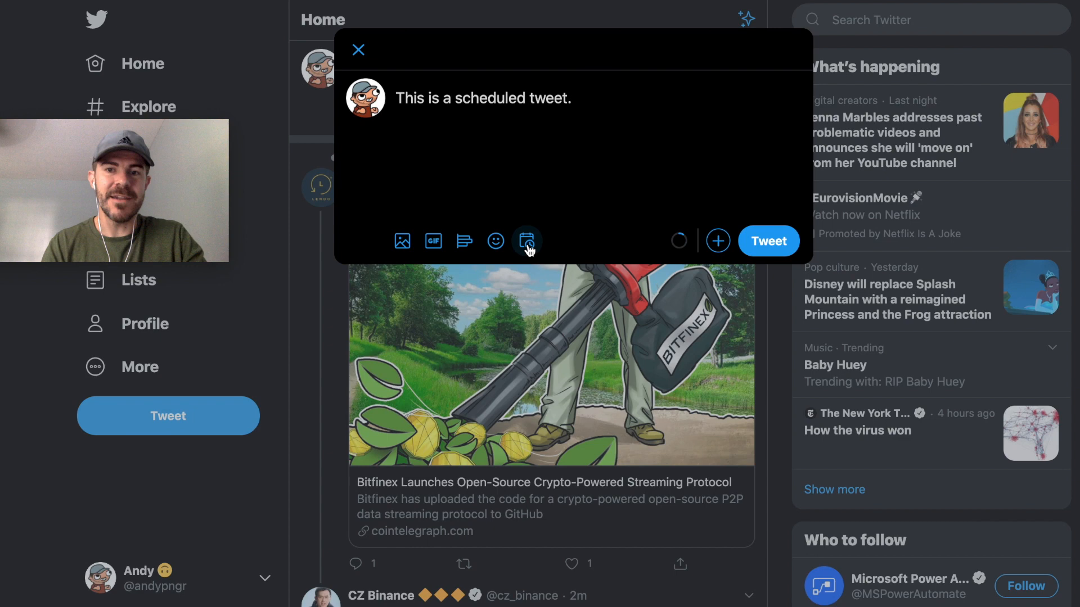
# Schedule the tweet for the default Wed, Jul 1, 2020 at 10:31 AM.
pyautogui.click(527, 242)
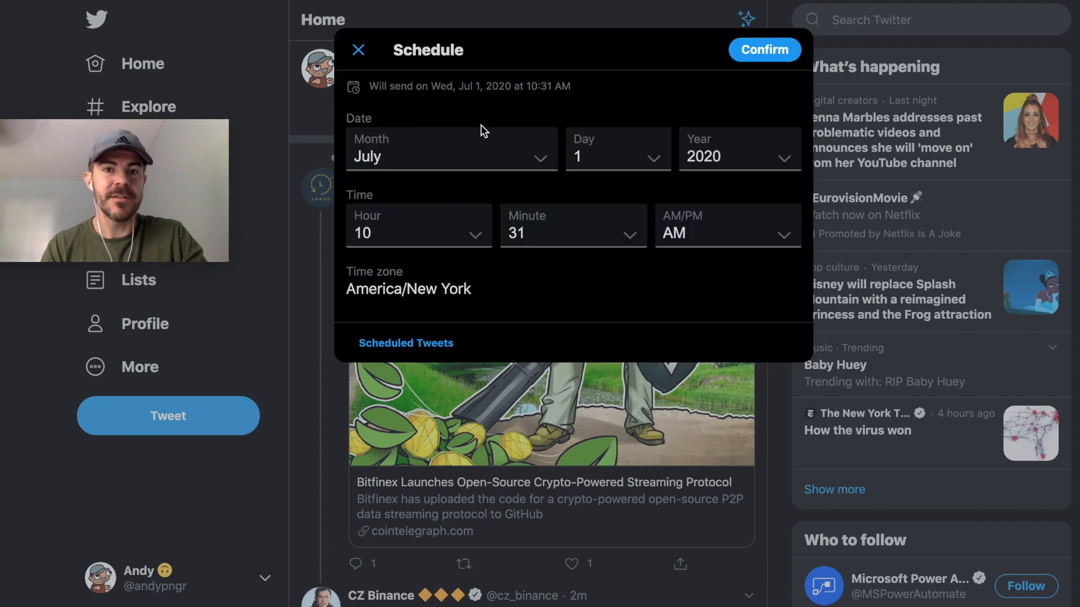
pyautogui.moveTo(654, 142)
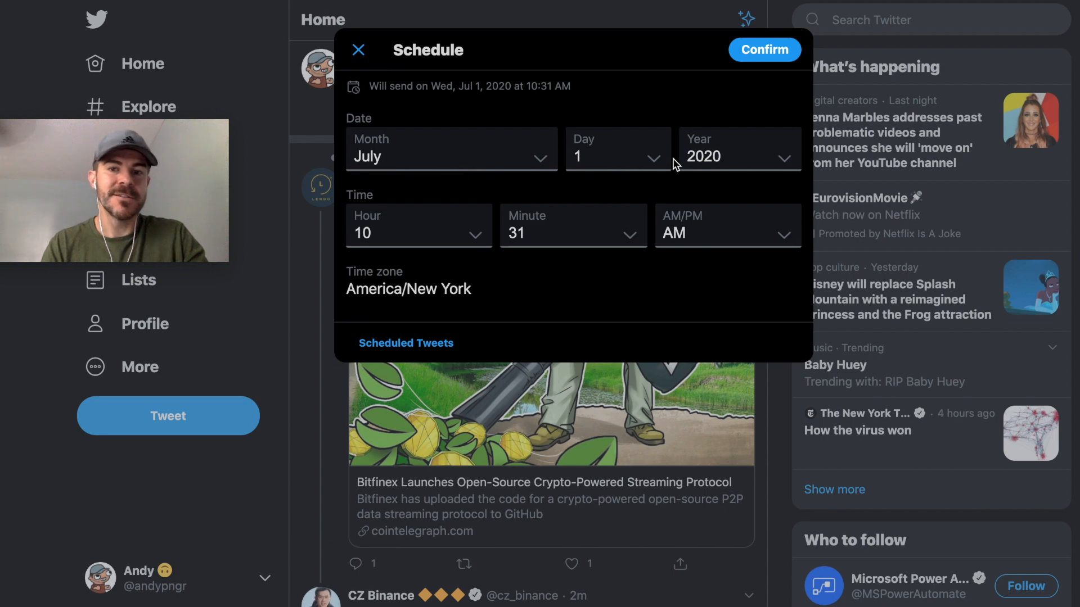
pyautogui.moveTo(634, 163)
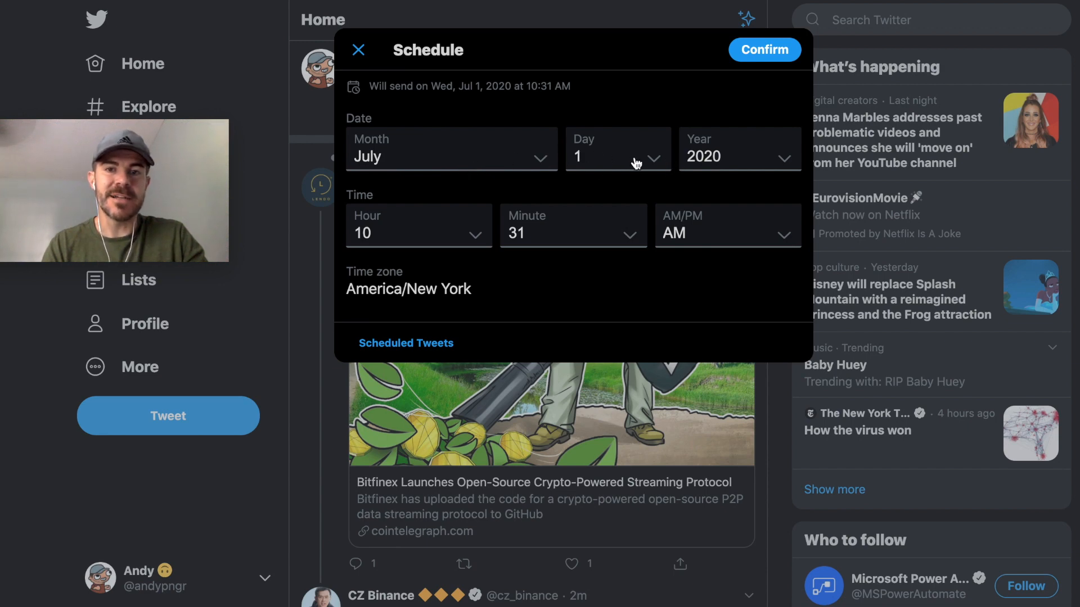
pyautogui.moveTo(420, 238)
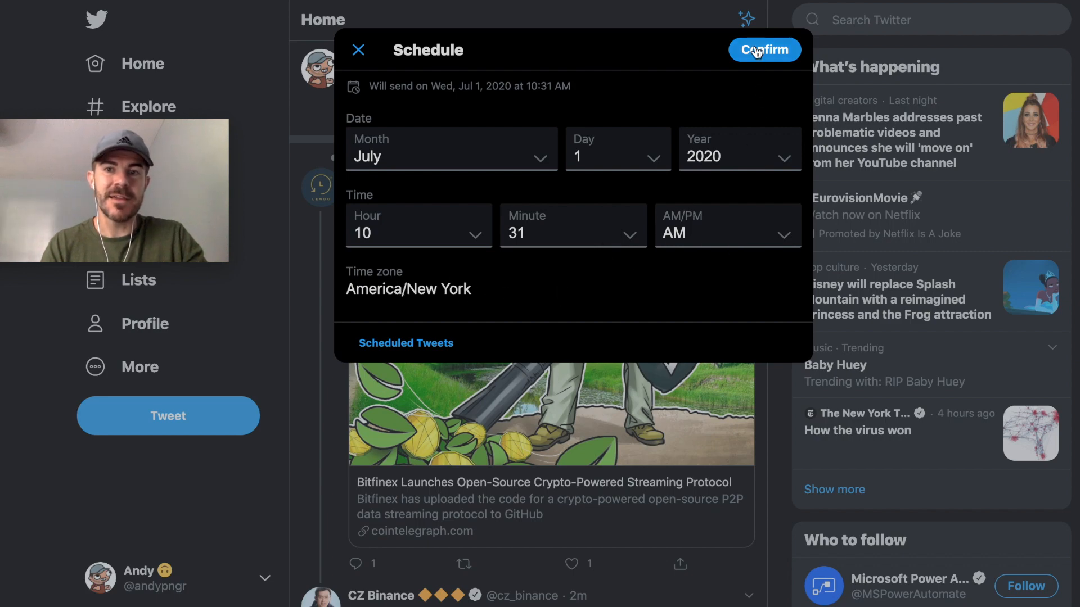
pyautogui.click(763, 50)
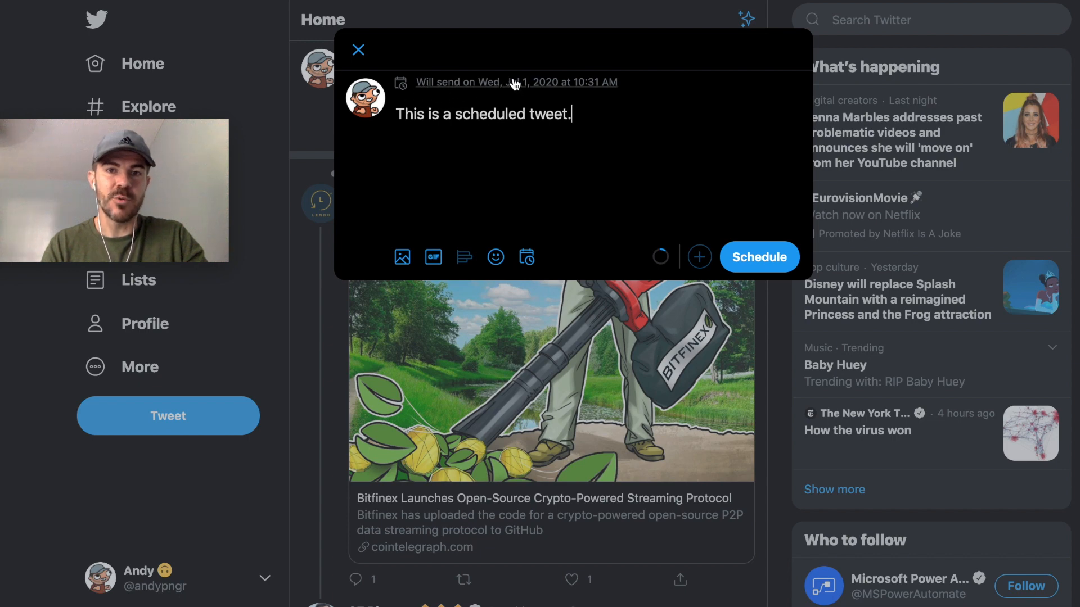
pyautogui.moveTo(777, 257)
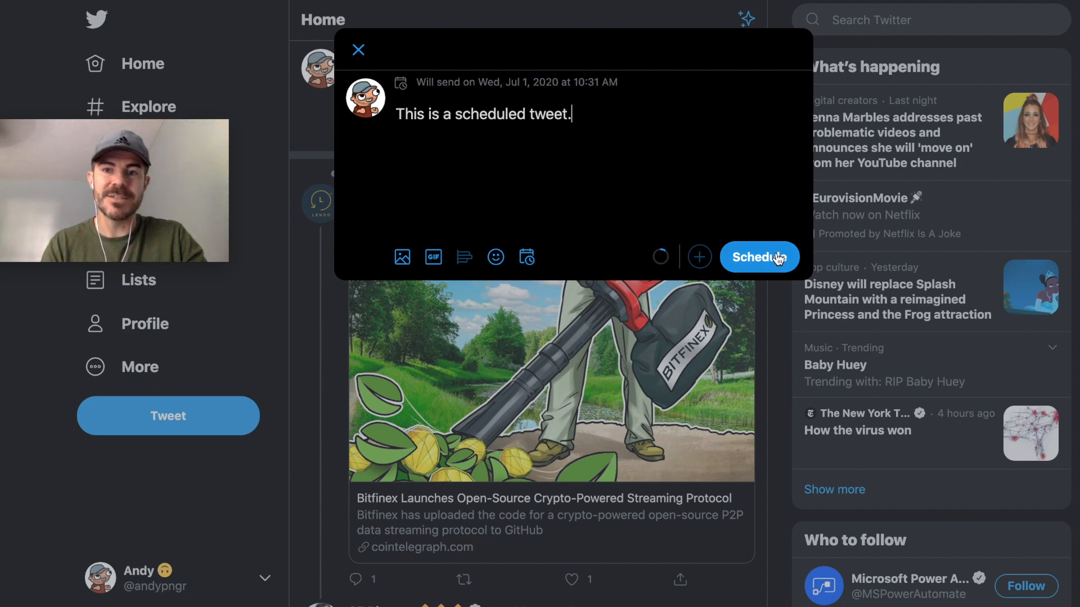
pyautogui.click(757, 257)
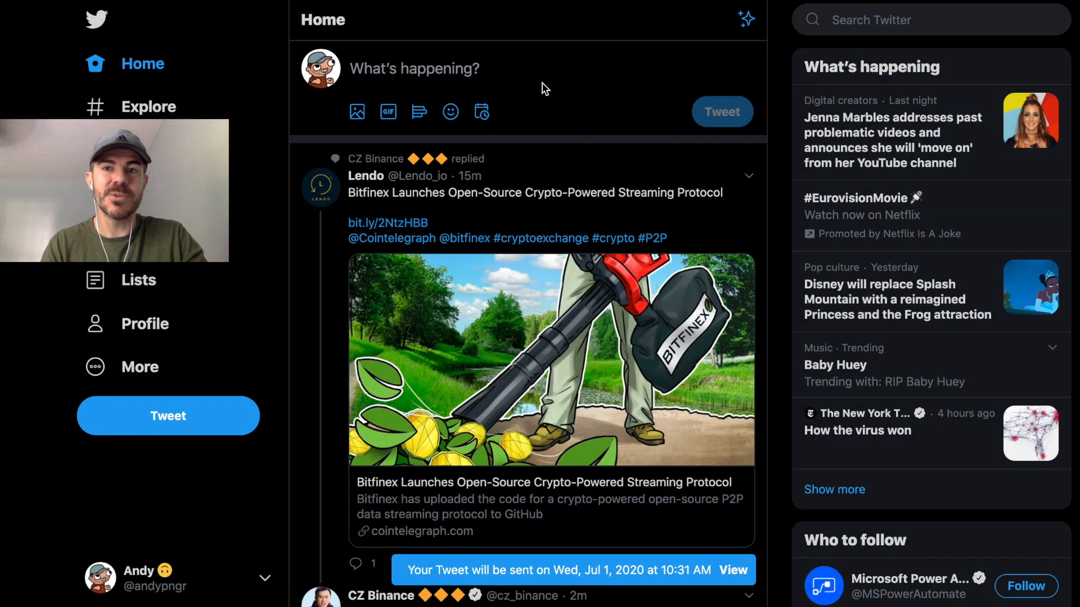
# Compose "Another scheduled tweet." and schedule it for Thu, Jul 2, 2020 at 10:32 AM.
pyautogui.click(414, 68)
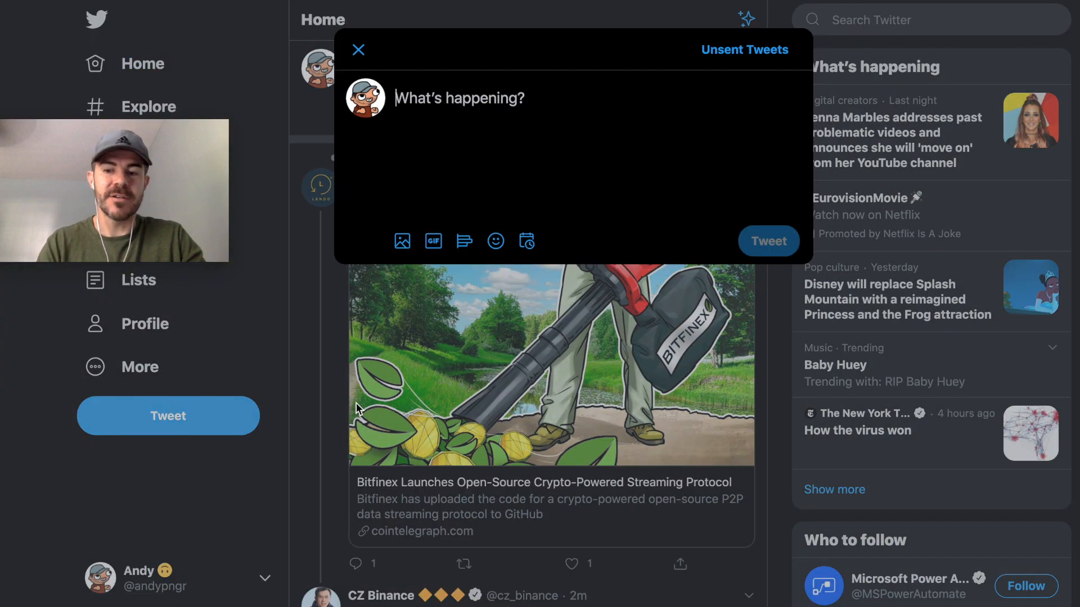
pyautogui.write('Another scheduled tweet.')
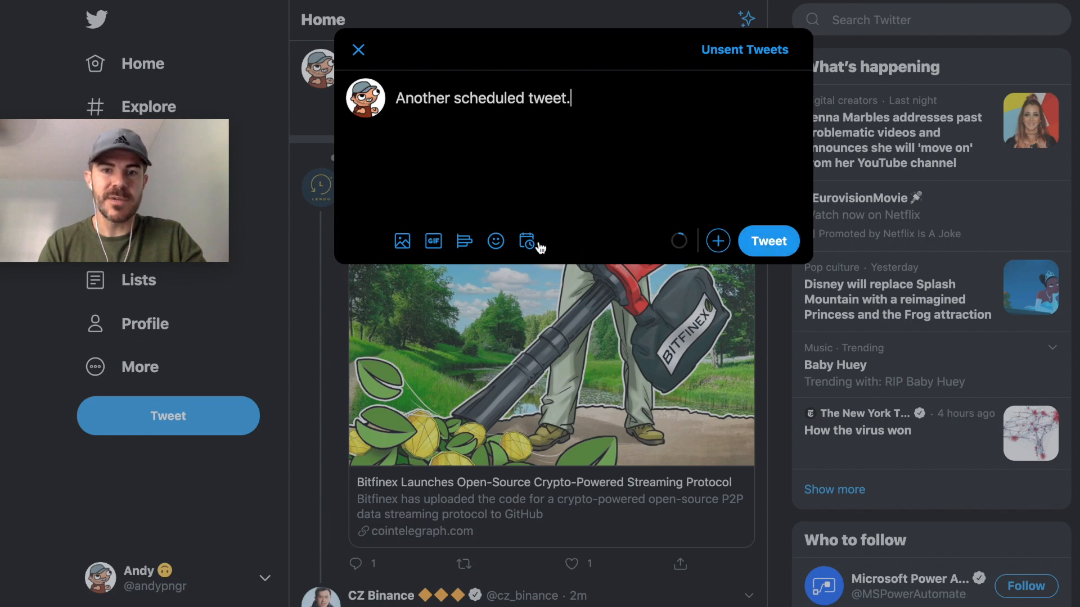
pyautogui.click(527, 241)
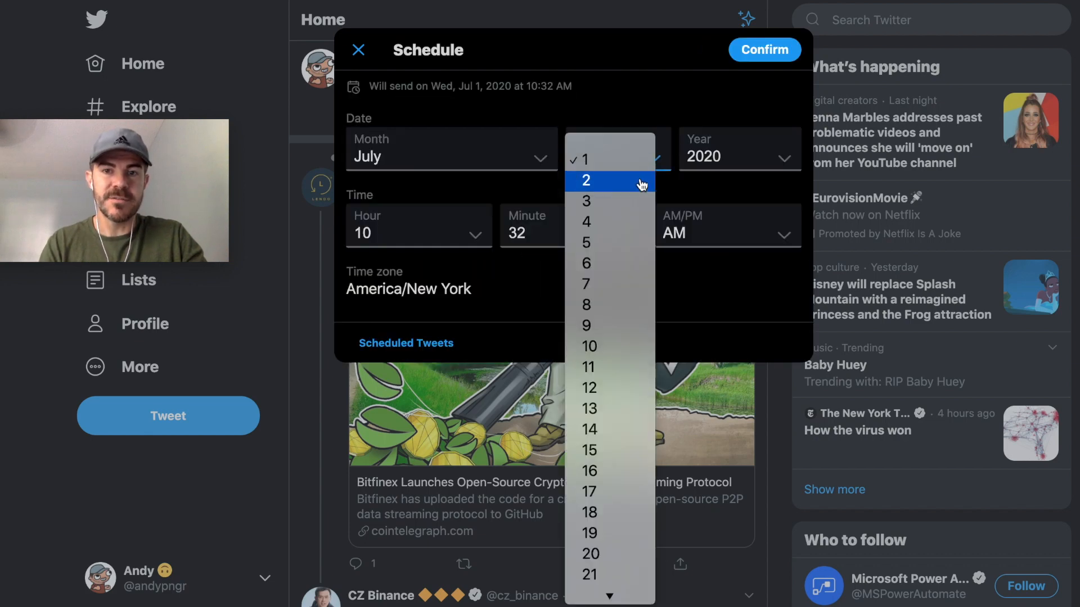
pyautogui.click(586, 181)
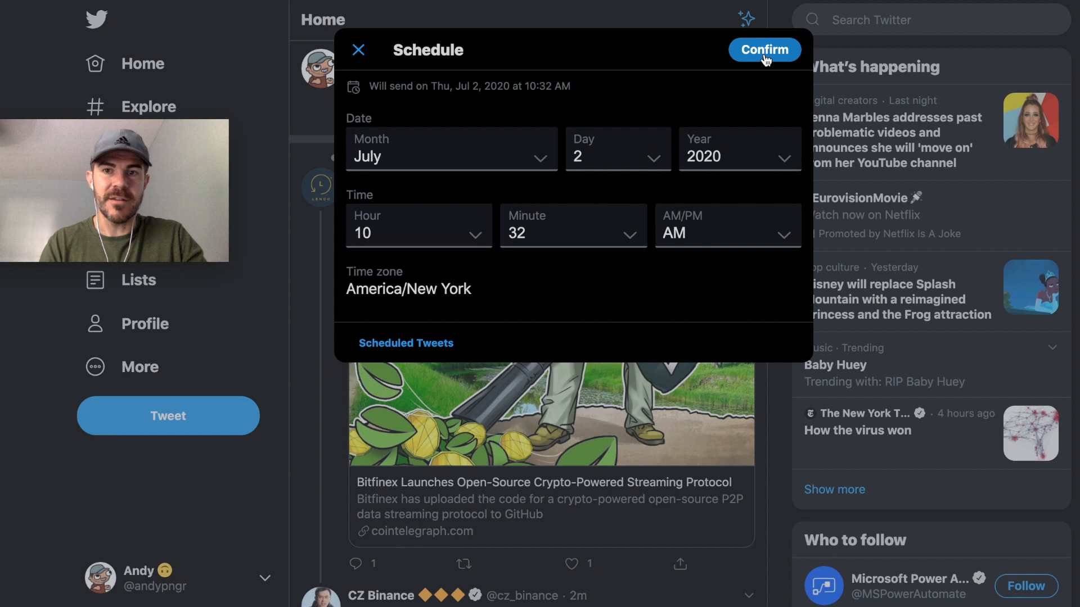
pyautogui.click(763, 50)
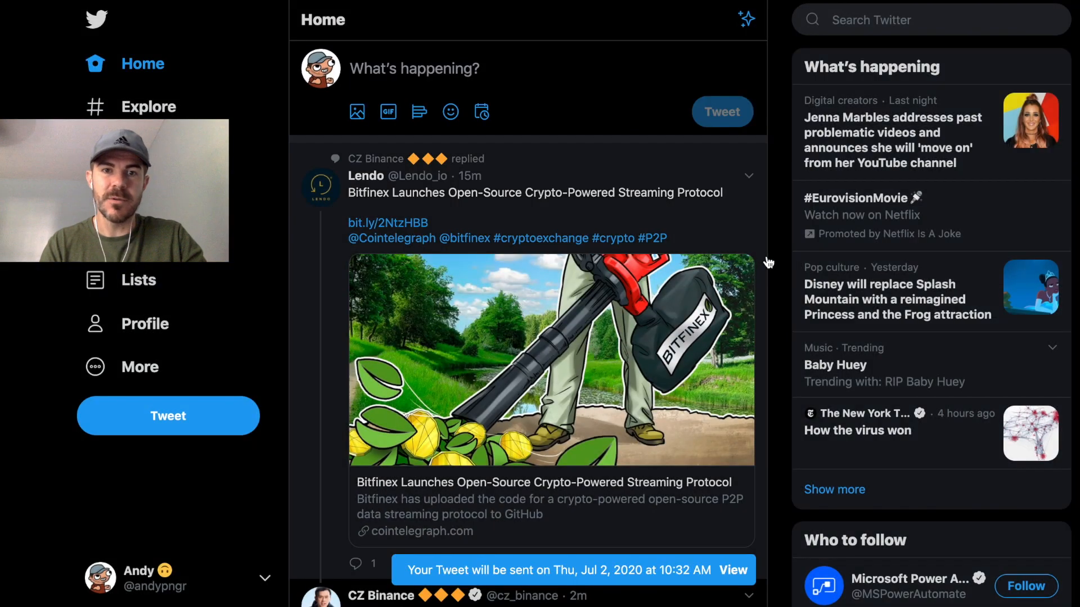
pyautogui.moveTo(286, 333)
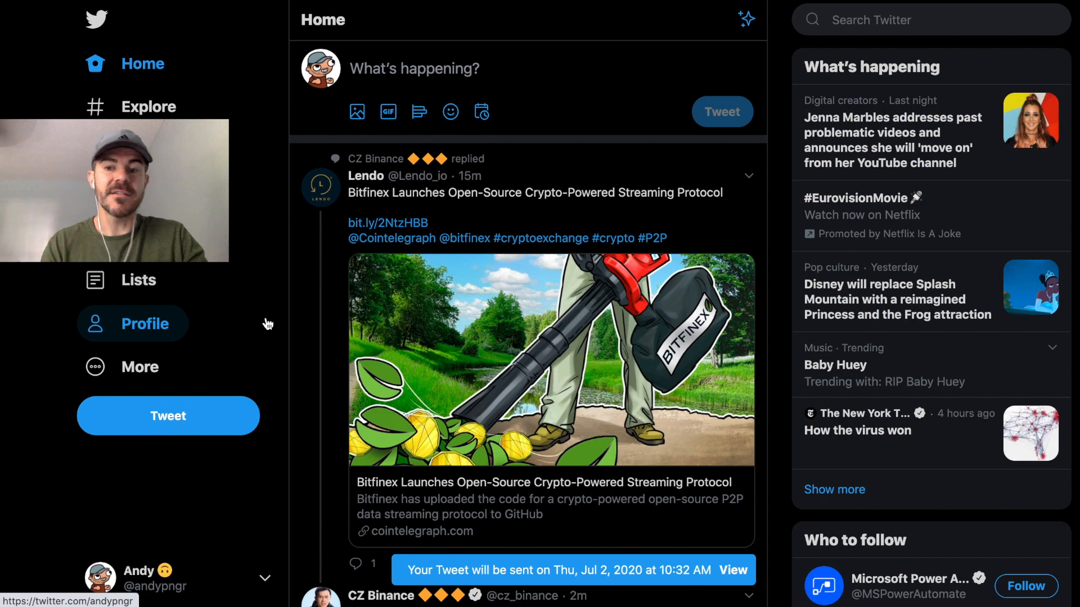
# Check Unsent Tweets > Scheduled for the Jul 1 and Jul 2 tweets, then return to a blank composer.
pyautogui.click(169, 416)
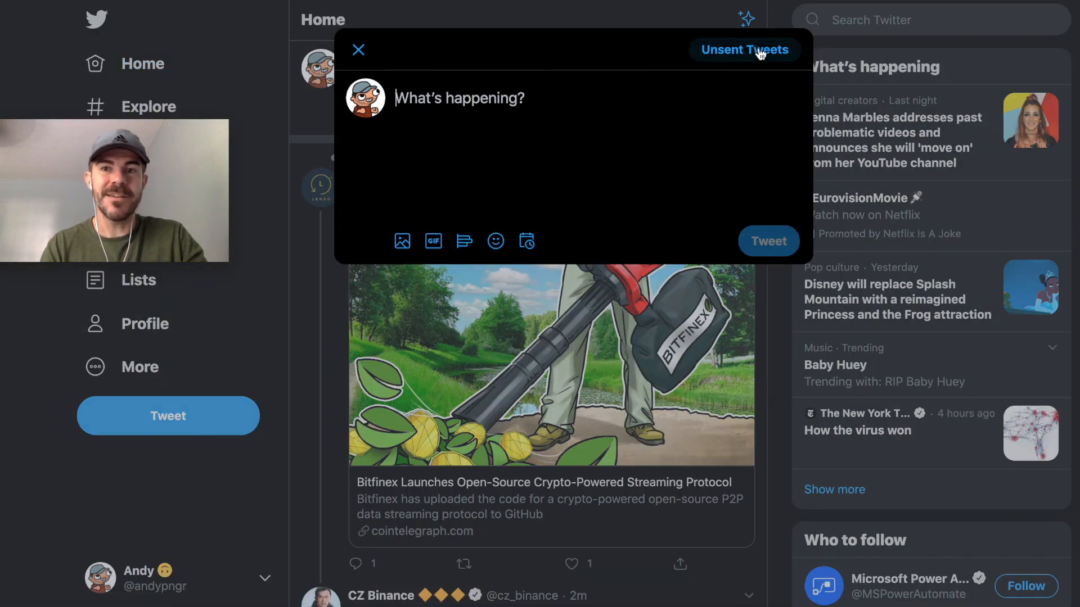
pyautogui.click(744, 49)
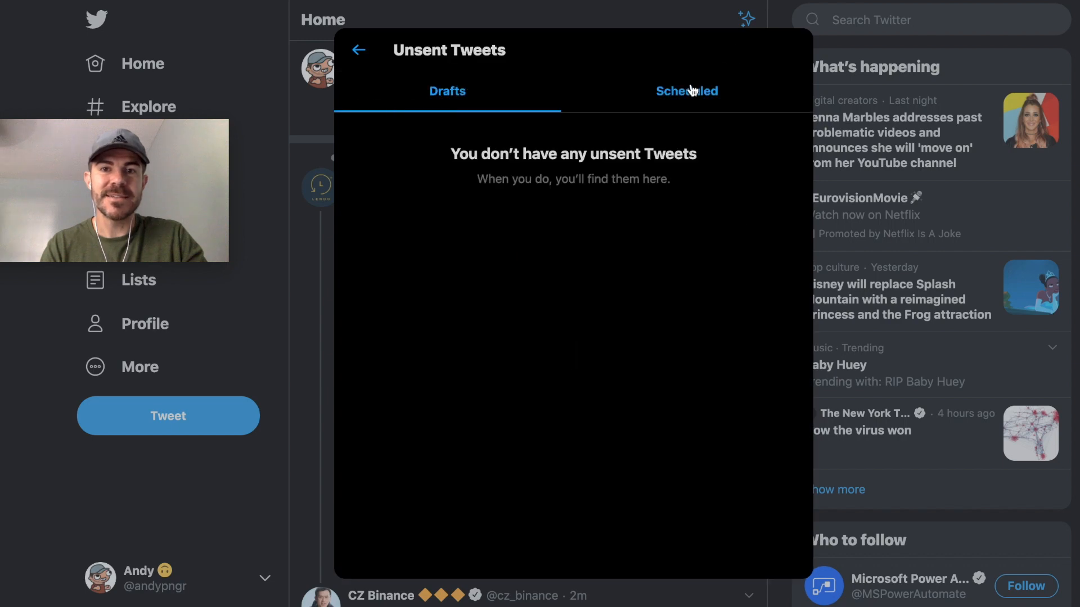
pyautogui.click(686, 91)
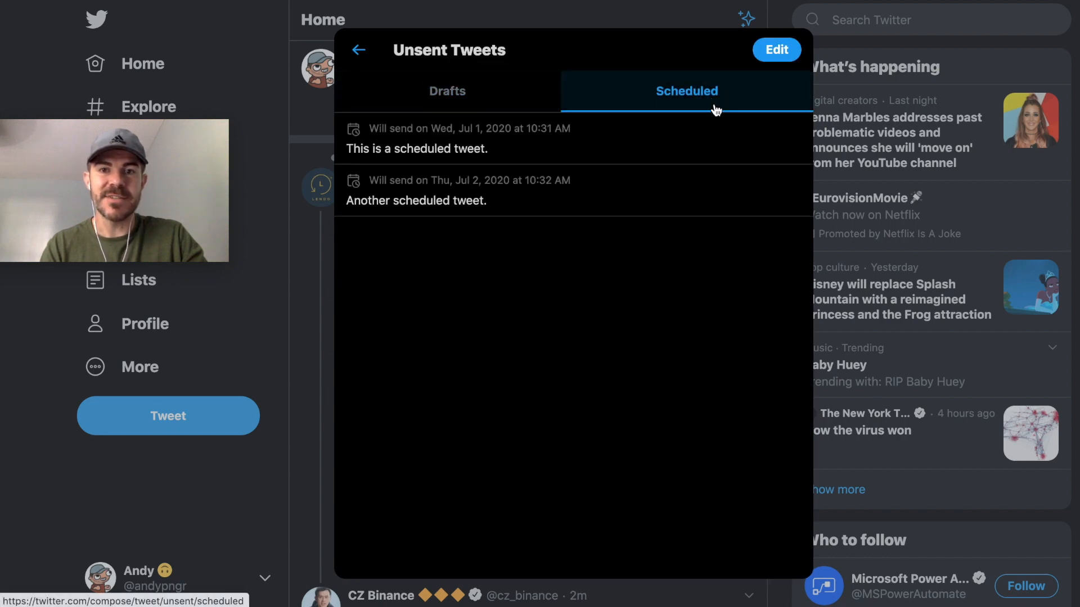
pyautogui.click(446, 91)
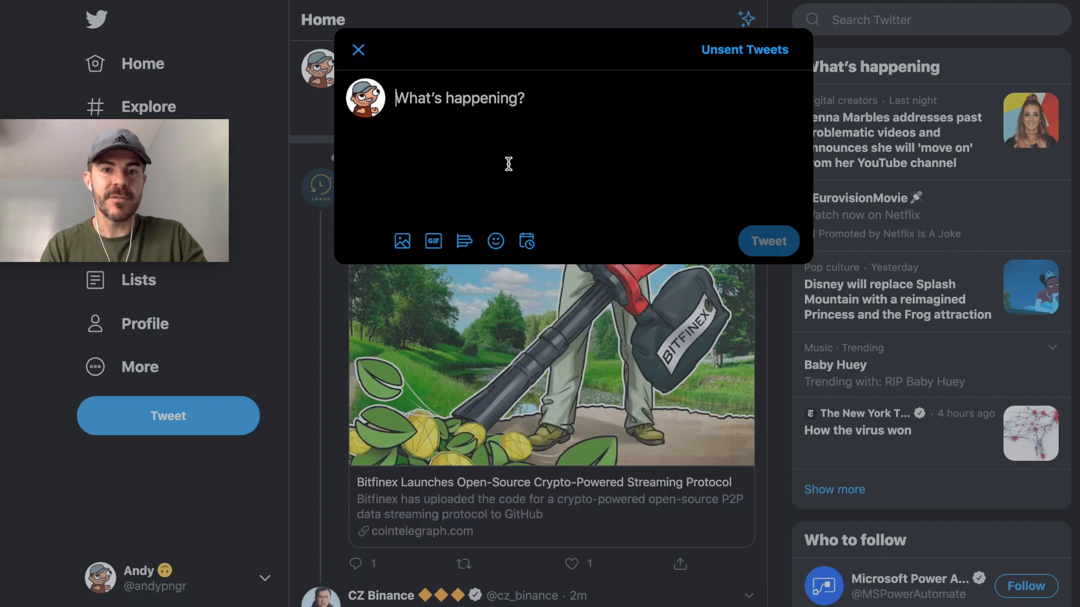
# Open Scheduled Tweets from the composer's scheduling panel to view the Jul 1 and Jul 2 tweets.
pyautogui.click(526, 241)
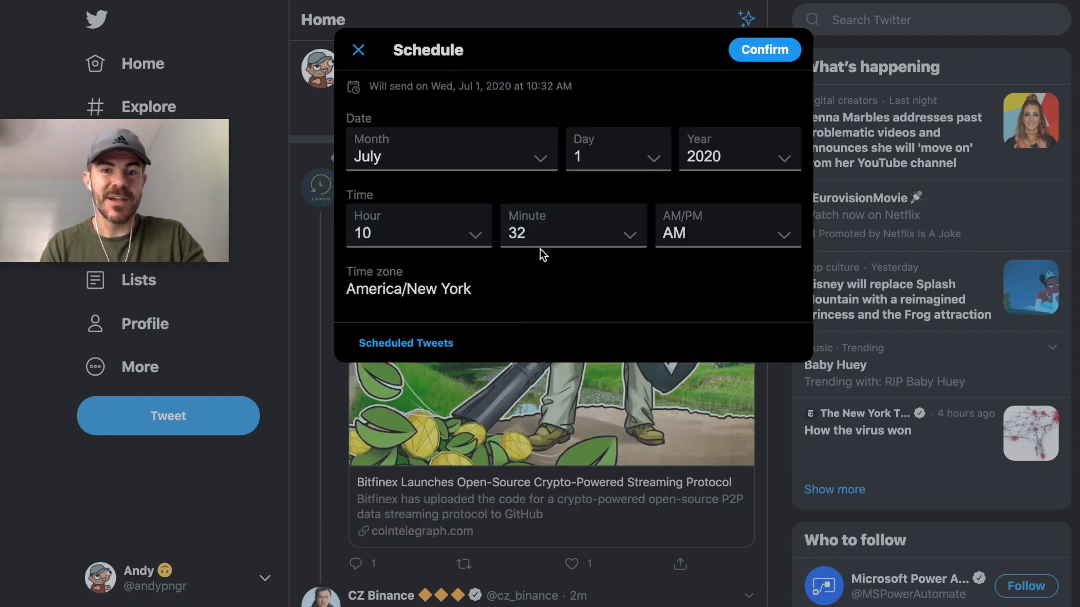
pyautogui.click(405, 344)
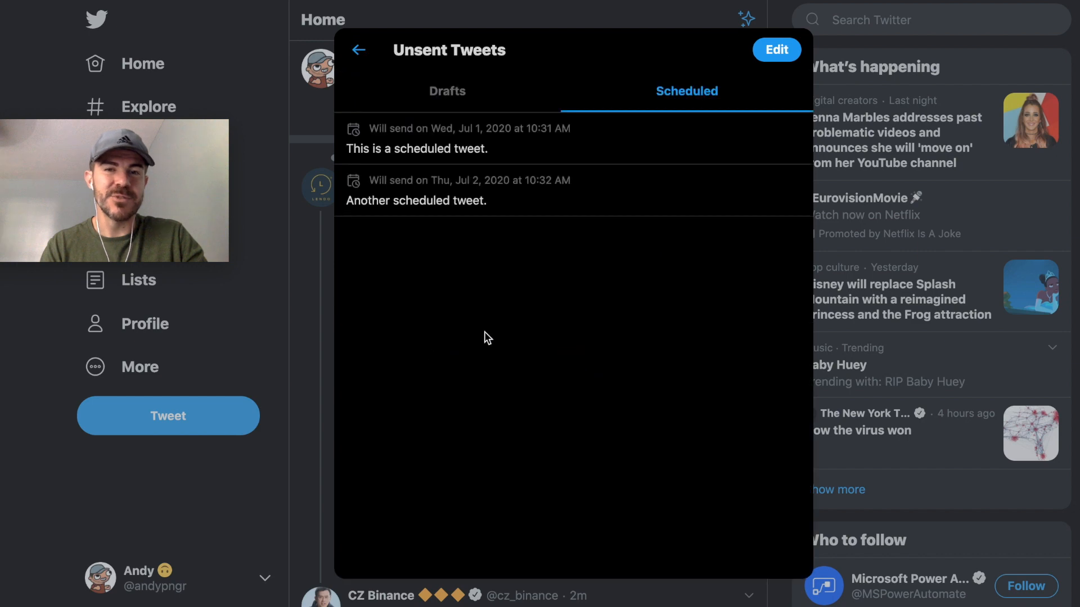
pyautogui.moveTo(468, 182)
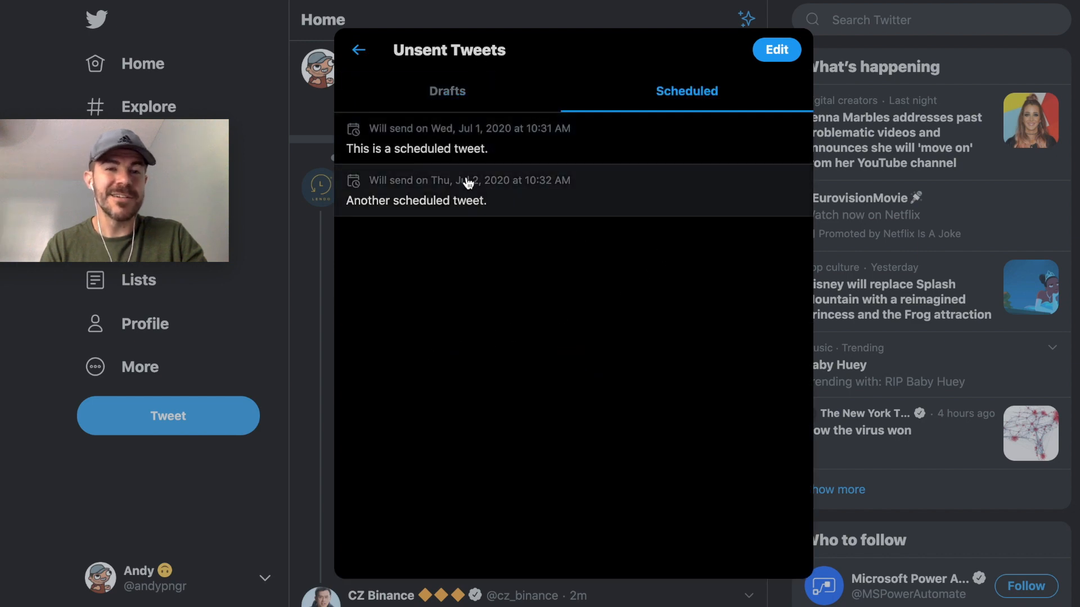